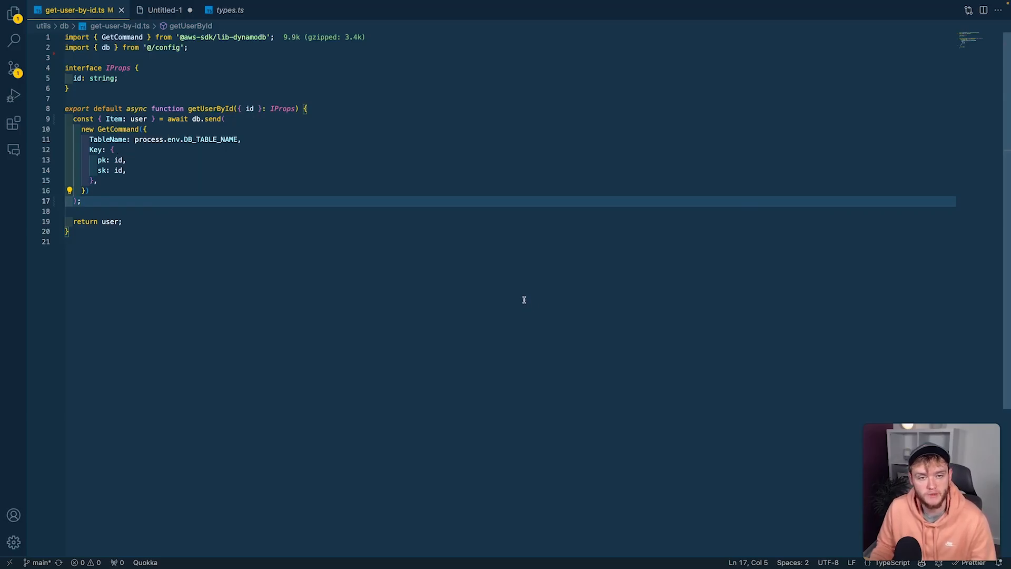
{"action": "mouse_move", "coordinate": [144, 147]}
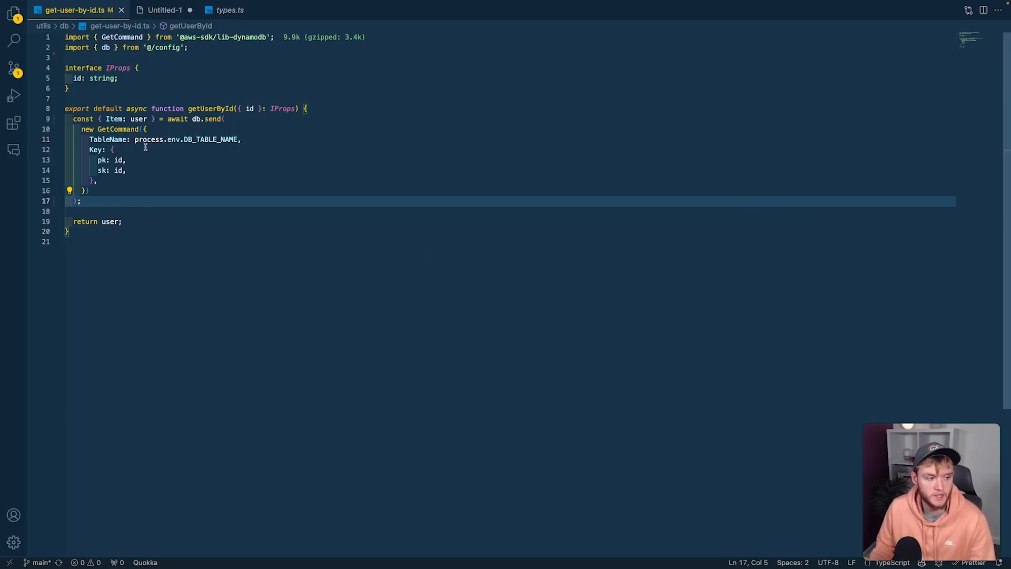
{"action": "mouse_move", "coordinate": [116, 160]}
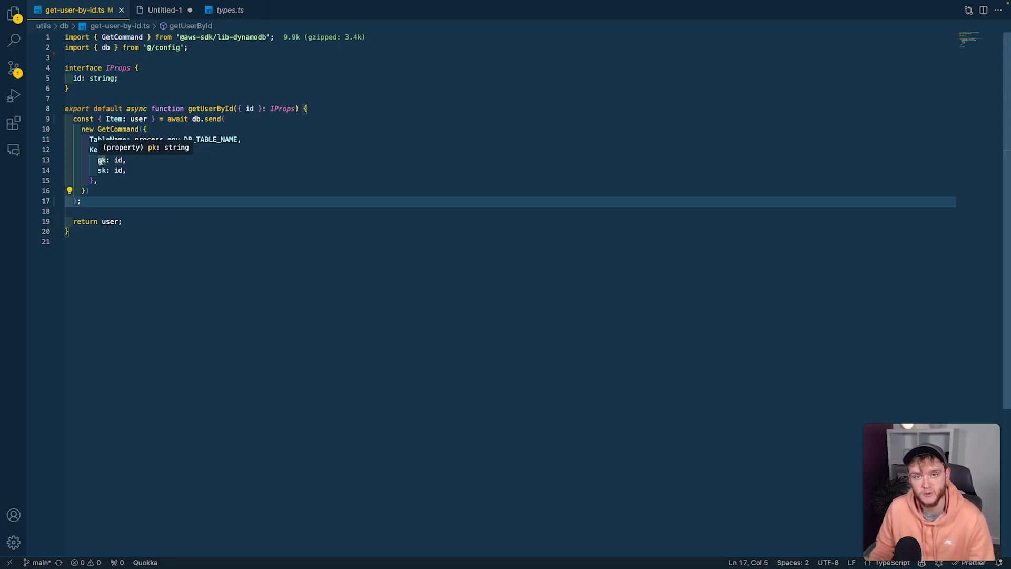
{"action": "mouse_move", "coordinate": [115, 150]}
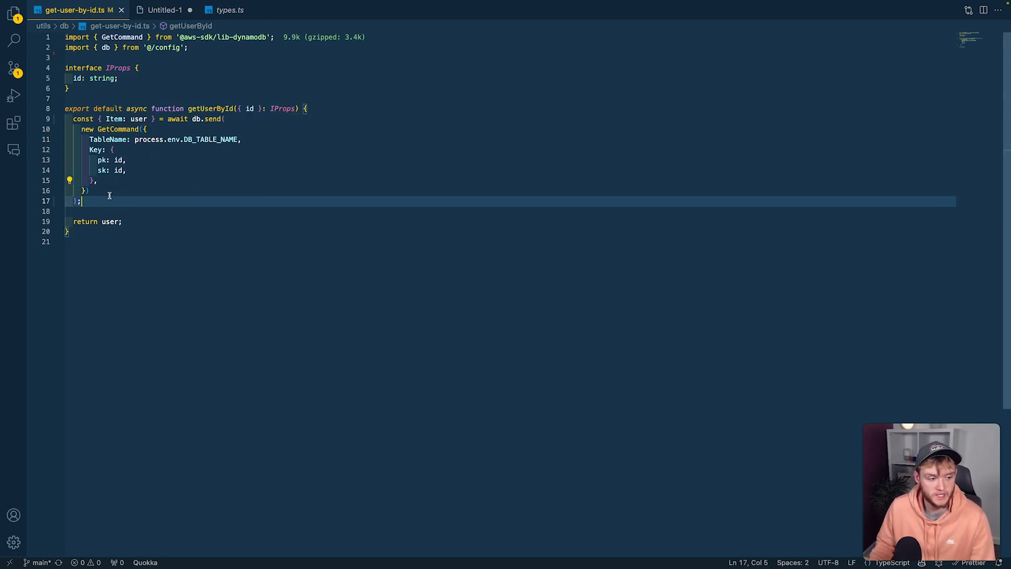
Add user.createdAt ISO conversion, close types.ts and go to the GetCommand type declaration
{"action": "type", "text": "user.createdAt = new Date(user.createdAt).toISOString();"}
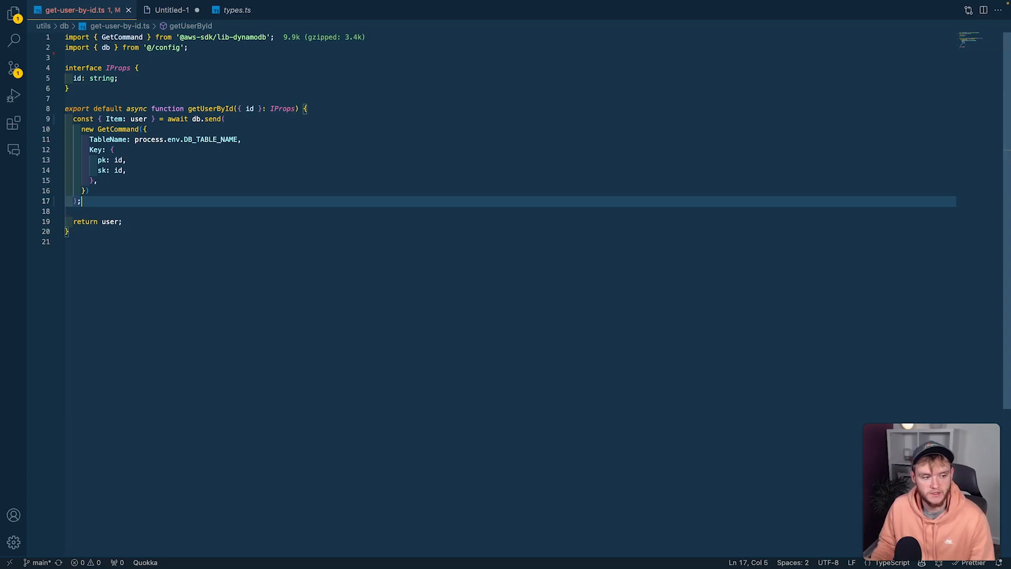
{"action": "left_click", "coordinate": [110, 221]}
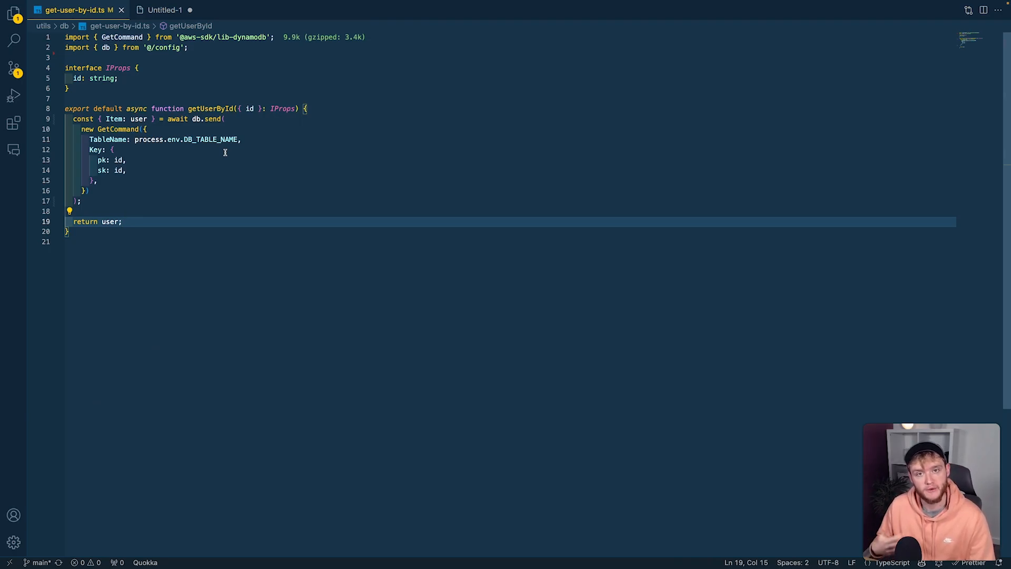
{"action": "double_click", "coordinate": [116, 129]}
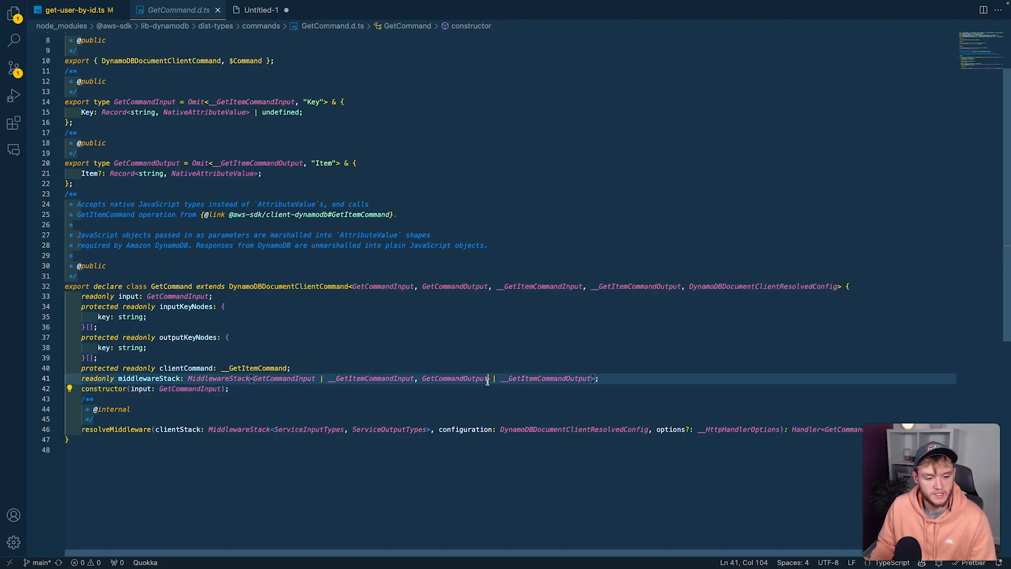
{"action": "left_click", "coordinate": [148, 162]}
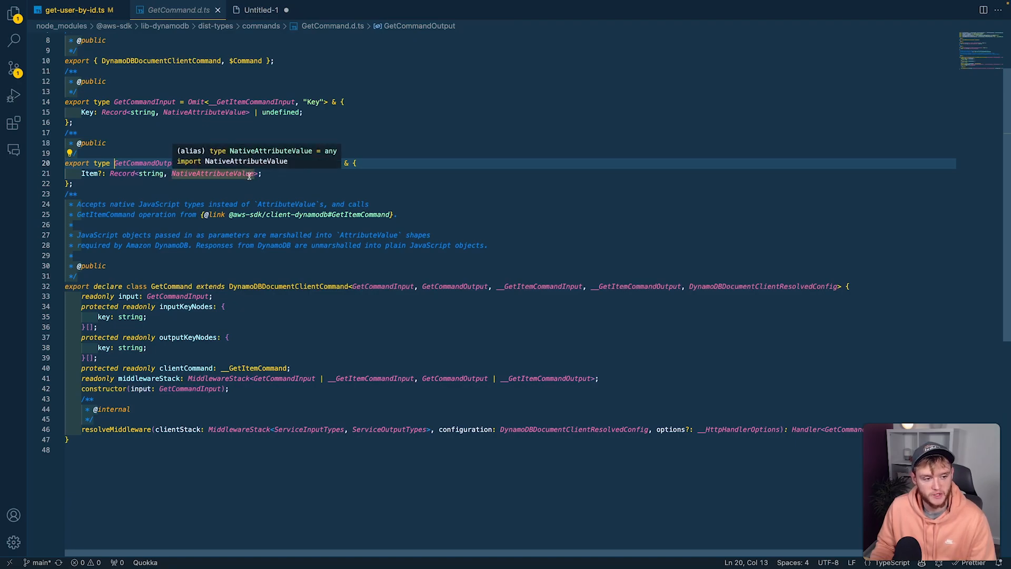
{"action": "mouse_move", "coordinate": [329, 158]}
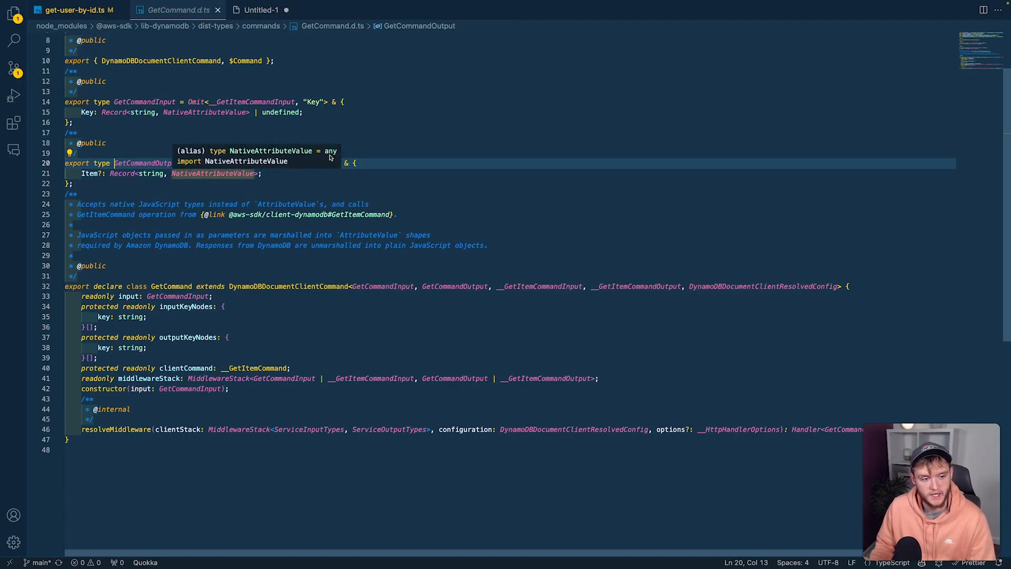
{"action": "left_click", "coordinate": [73, 9]}
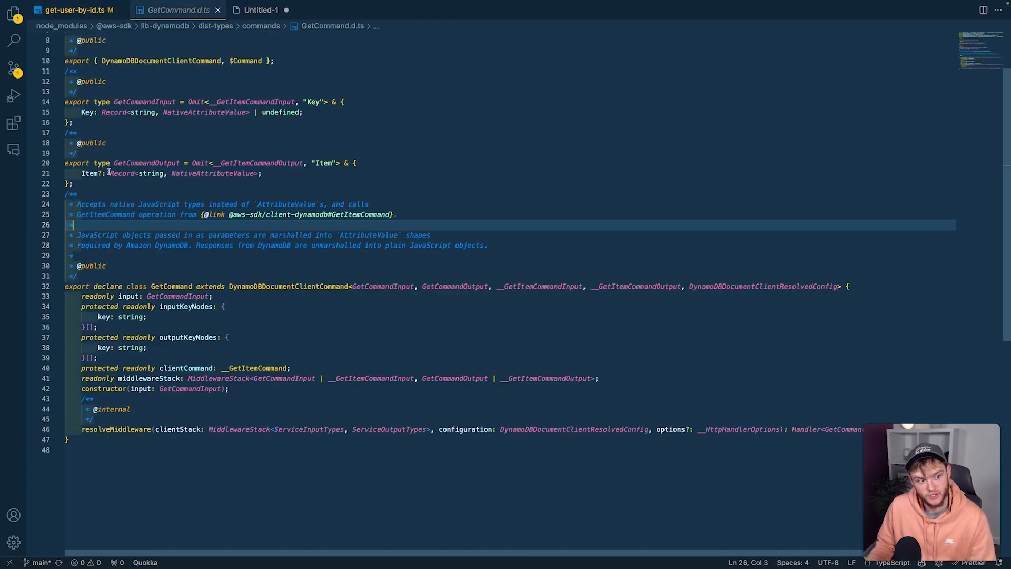
{"action": "mouse_move", "coordinate": [213, 173]}
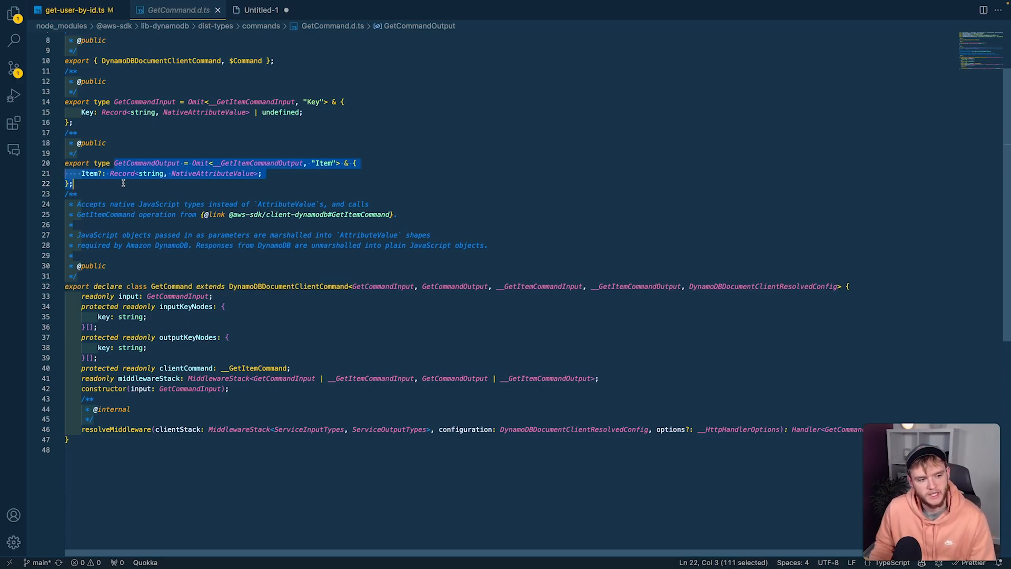
{"action": "left_click", "coordinate": [123, 184]}
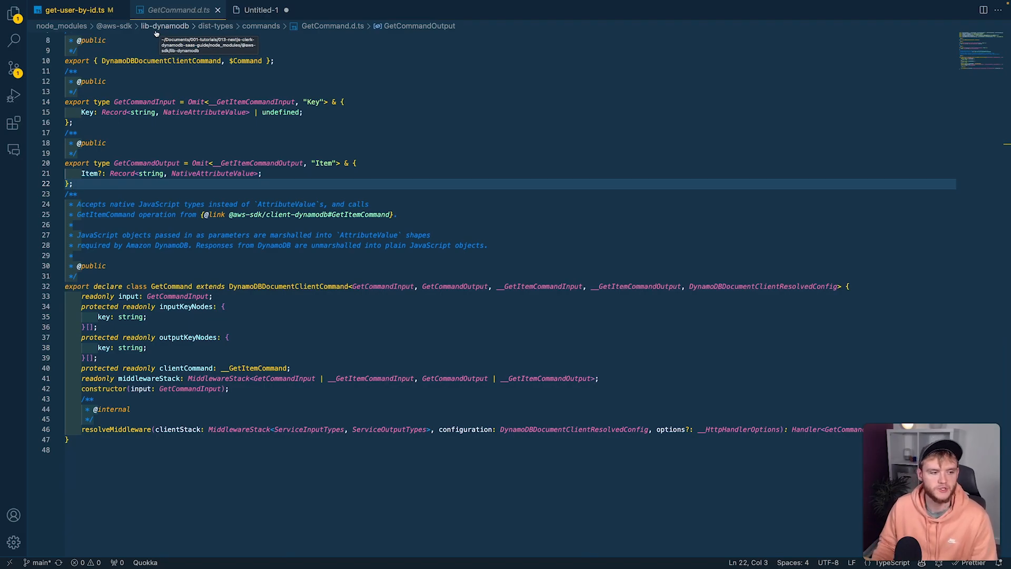
{"action": "left_click", "coordinate": [161, 9]}
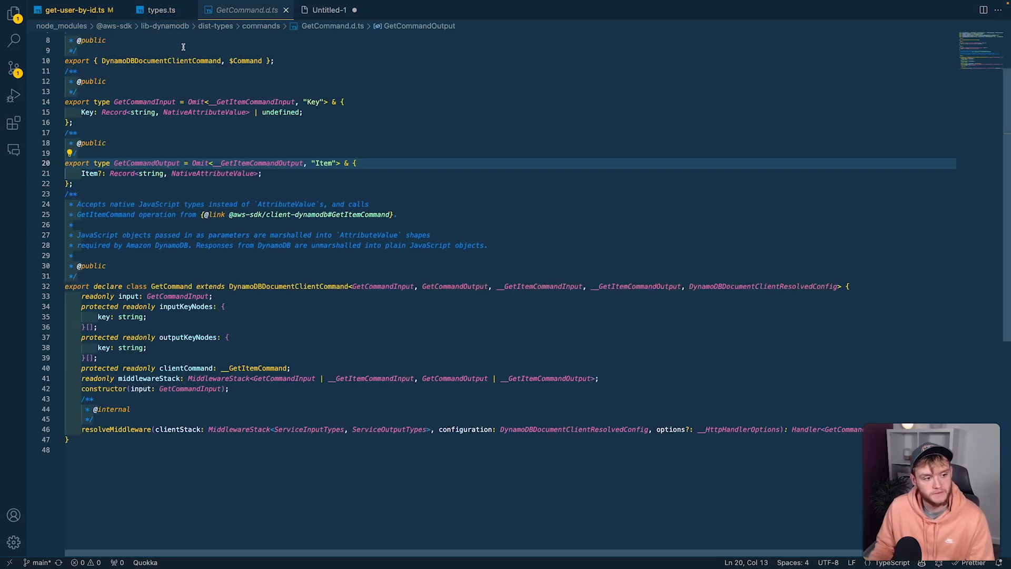
{"action": "left_click", "coordinate": [160, 9]}
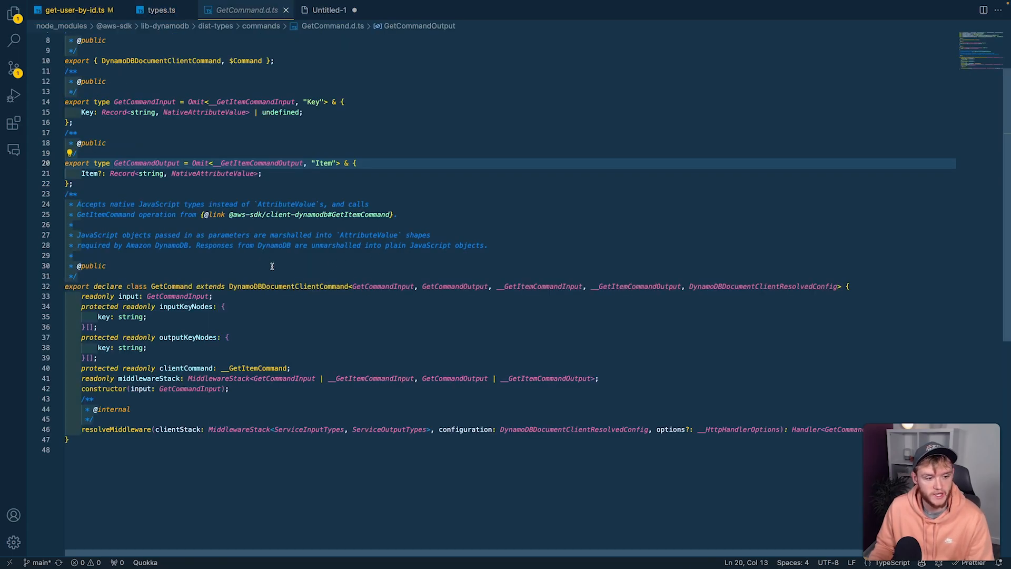
{"action": "mouse_move", "coordinate": [132, 173]}
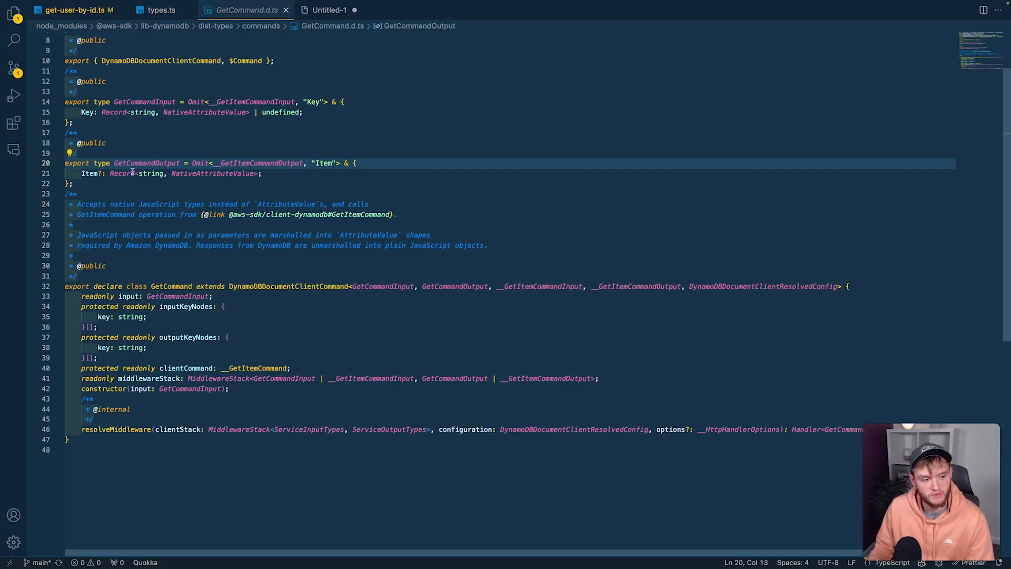
{"action": "mouse_move", "coordinate": [211, 173]}
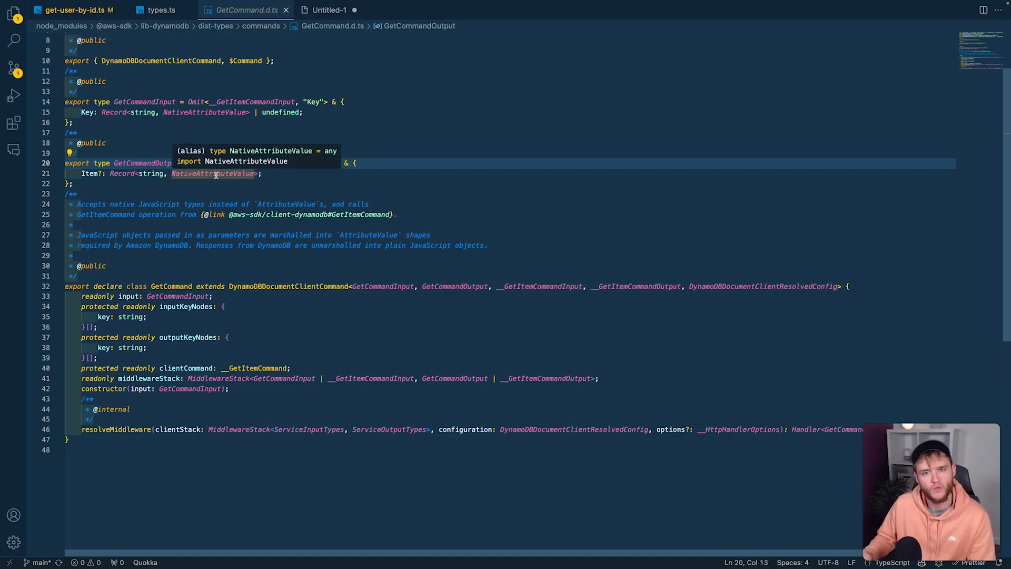
{"action": "left_click", "coordinate": [160, 10]}
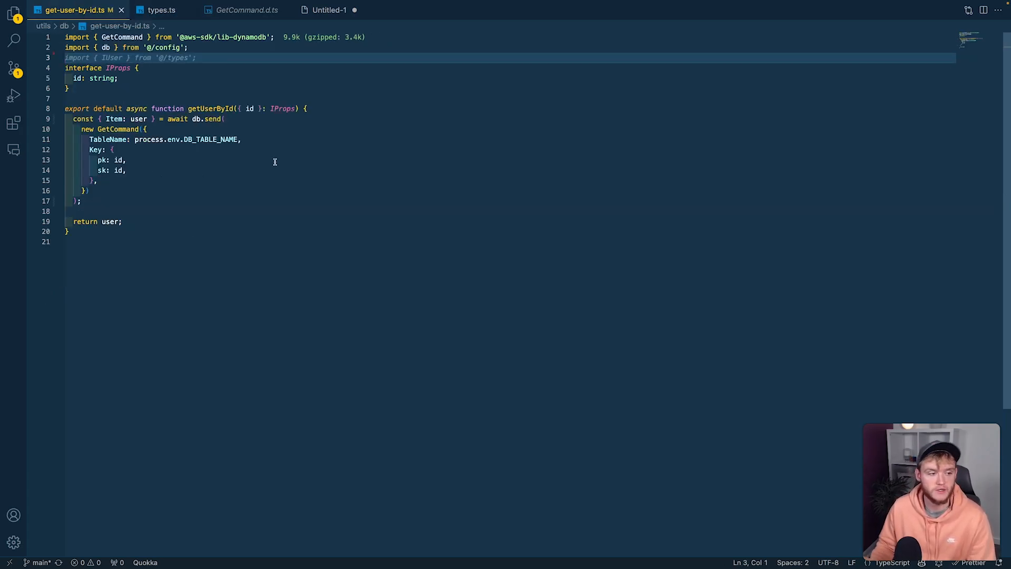
{"action": "mouse_move", "coordinate": [117, 128]}
{"action": "type", "text": ") as IGetCommandOutput<IUser>"}
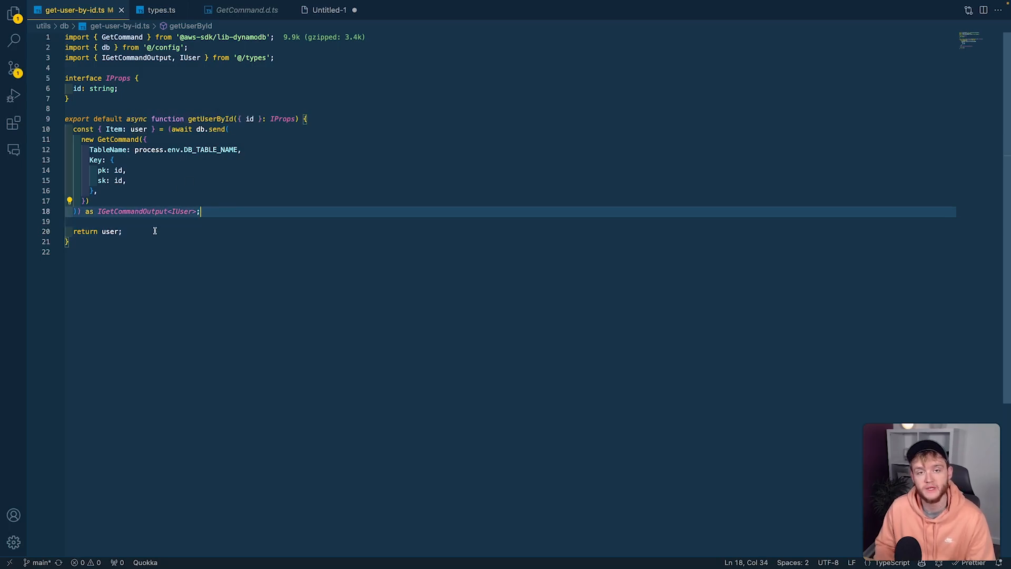
Start accessing 'user.' then switch to types.ts to view IUser and IGetCommandOutput
{"action": "type", "text": "user."}
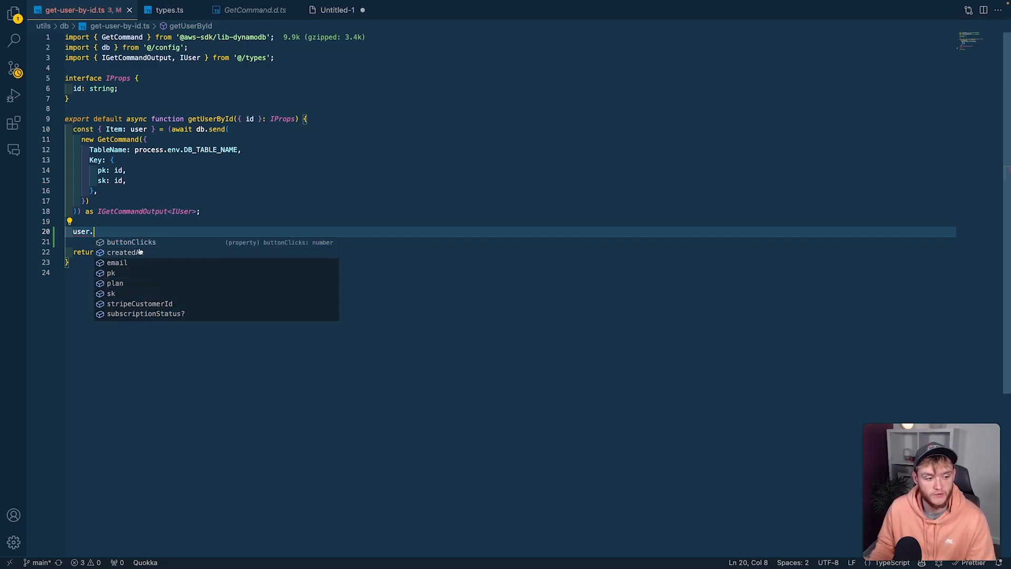
{"action": "left_click", "coordinate": [169, 10]}
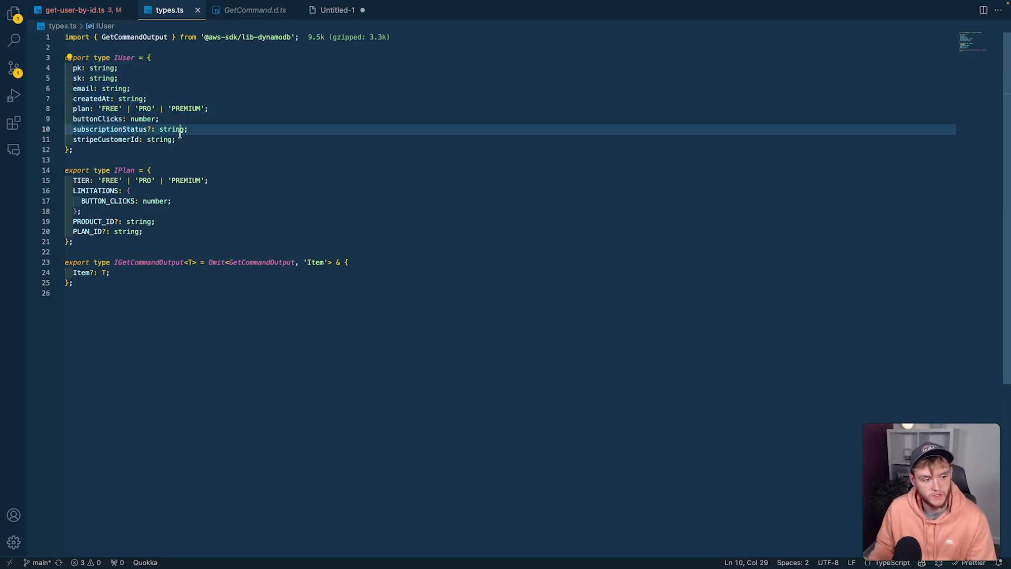
Return to get-user-by-id.ts to see IUser property suggestions after 'user.', then move to the next tab
{"action": "left_click", "coordinate": [76, 10]}
{"action": "type", "text": "user."}
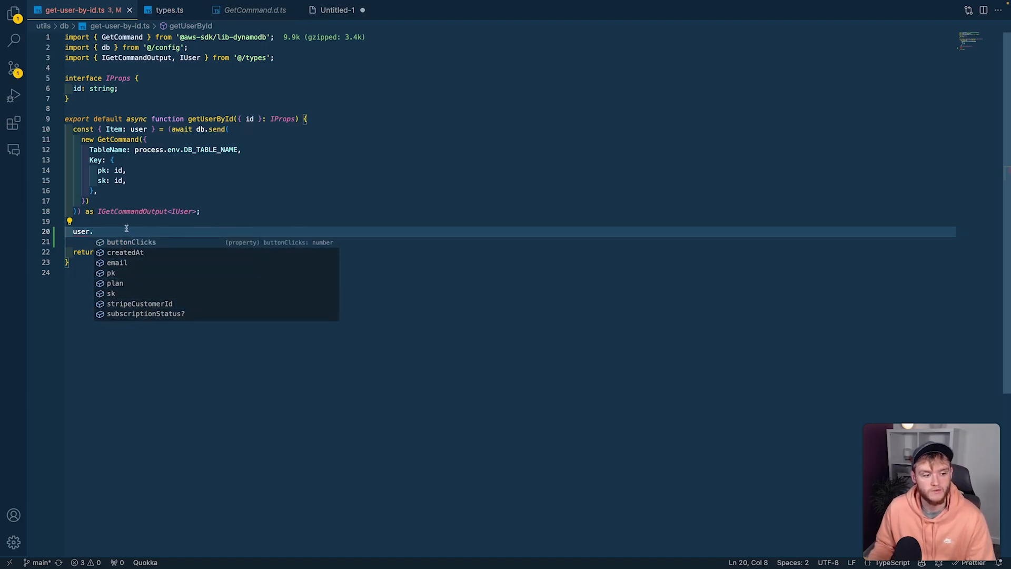
{"action": "left_click", "coordinate": [153, 9]}
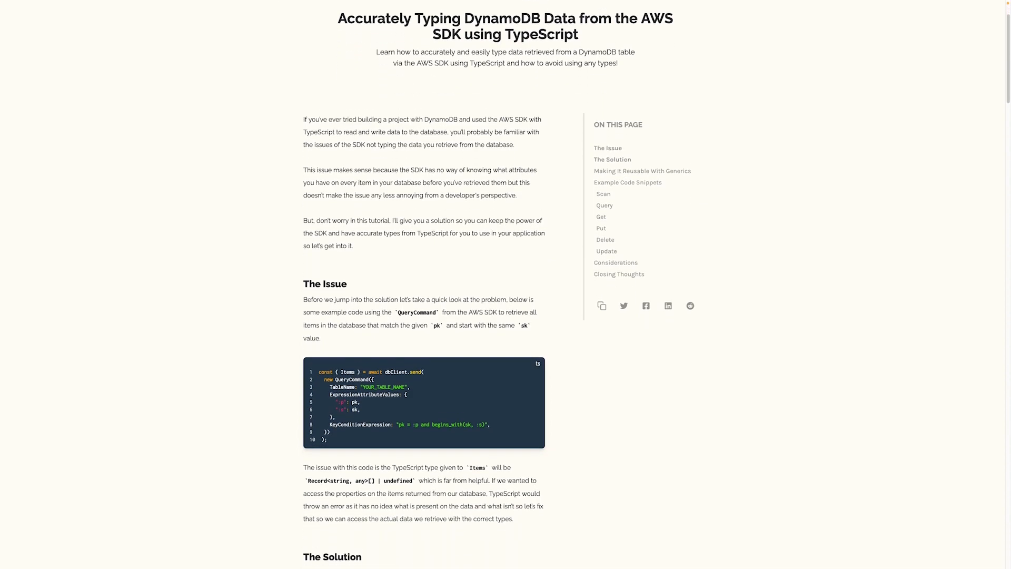
Scroll the article down to the Making It Reusable With Generics section
{"action": "scroll", "scroll_direction": "down", "scroll_amount": 3}
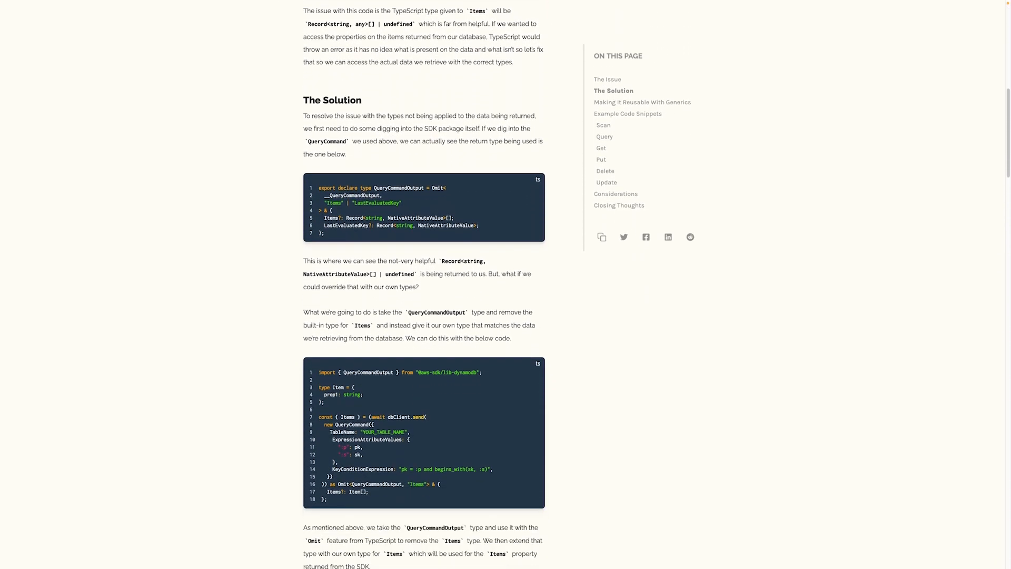
{"action": "scroll", "scroll_direction": "down", "scroll_amount": 3}
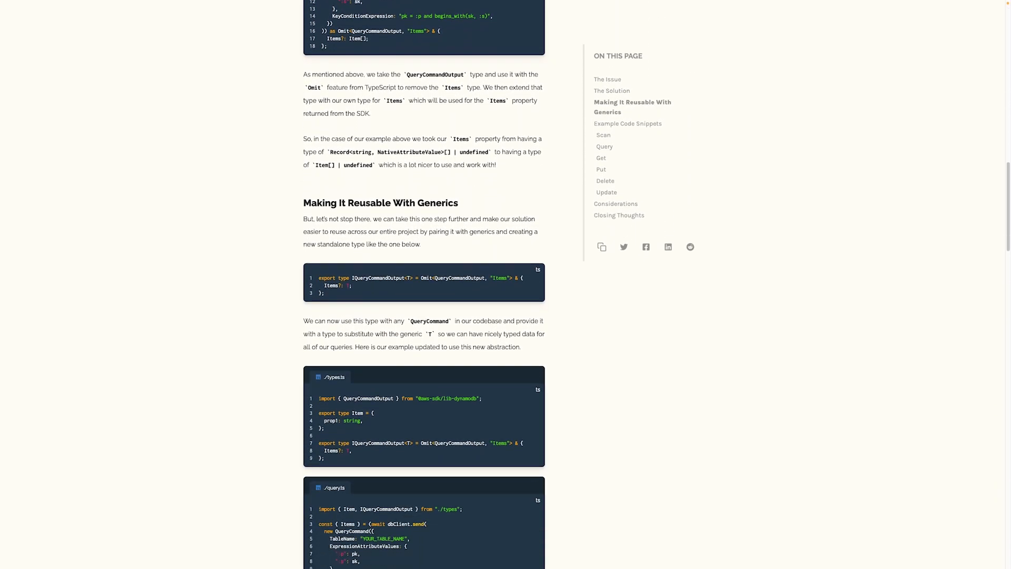
{"action": "scroll", "scroll_direction": "down", "scroll_amount": 3}
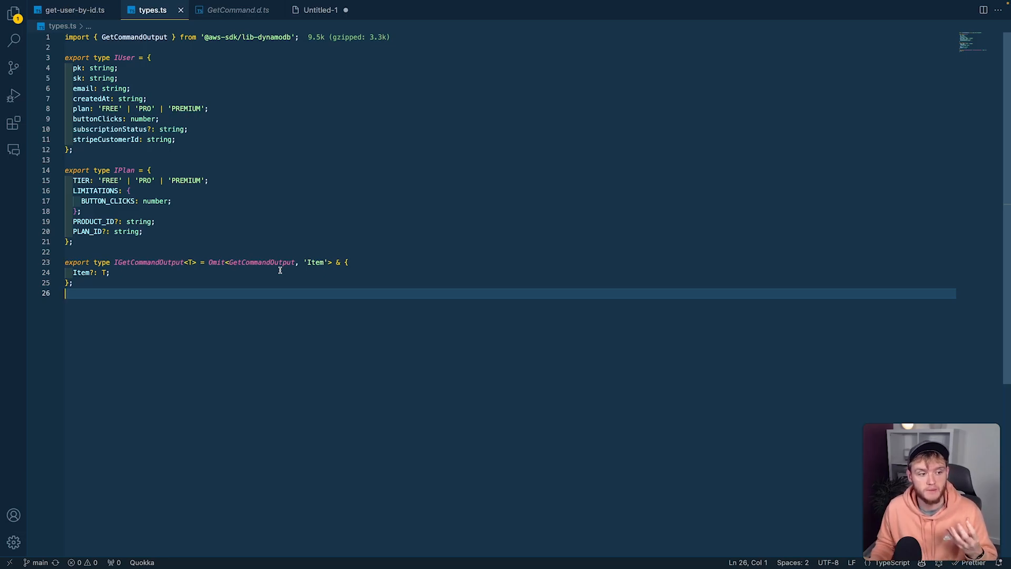
{"action": "mouse_move", "coordinate": [156, 214]}
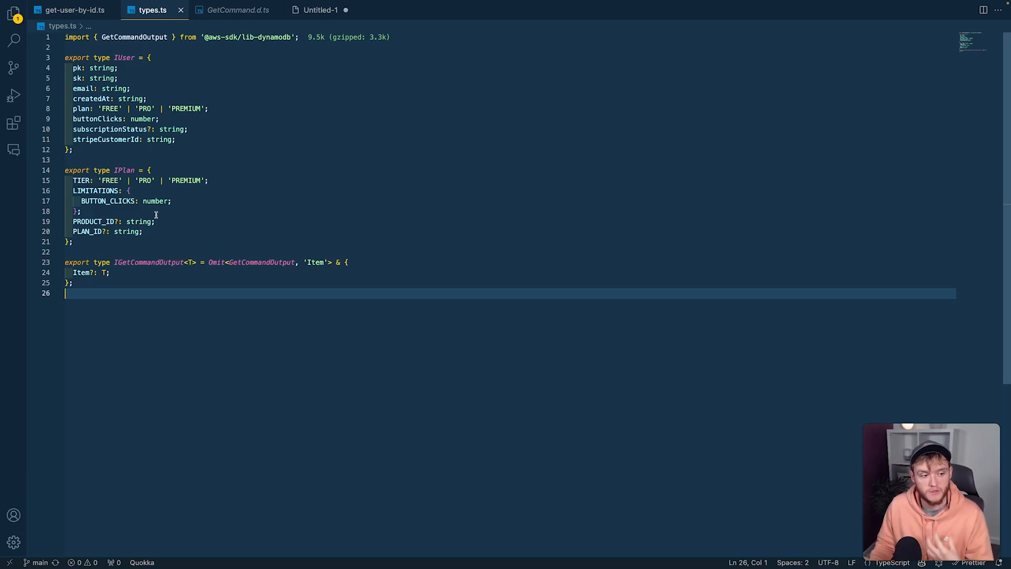